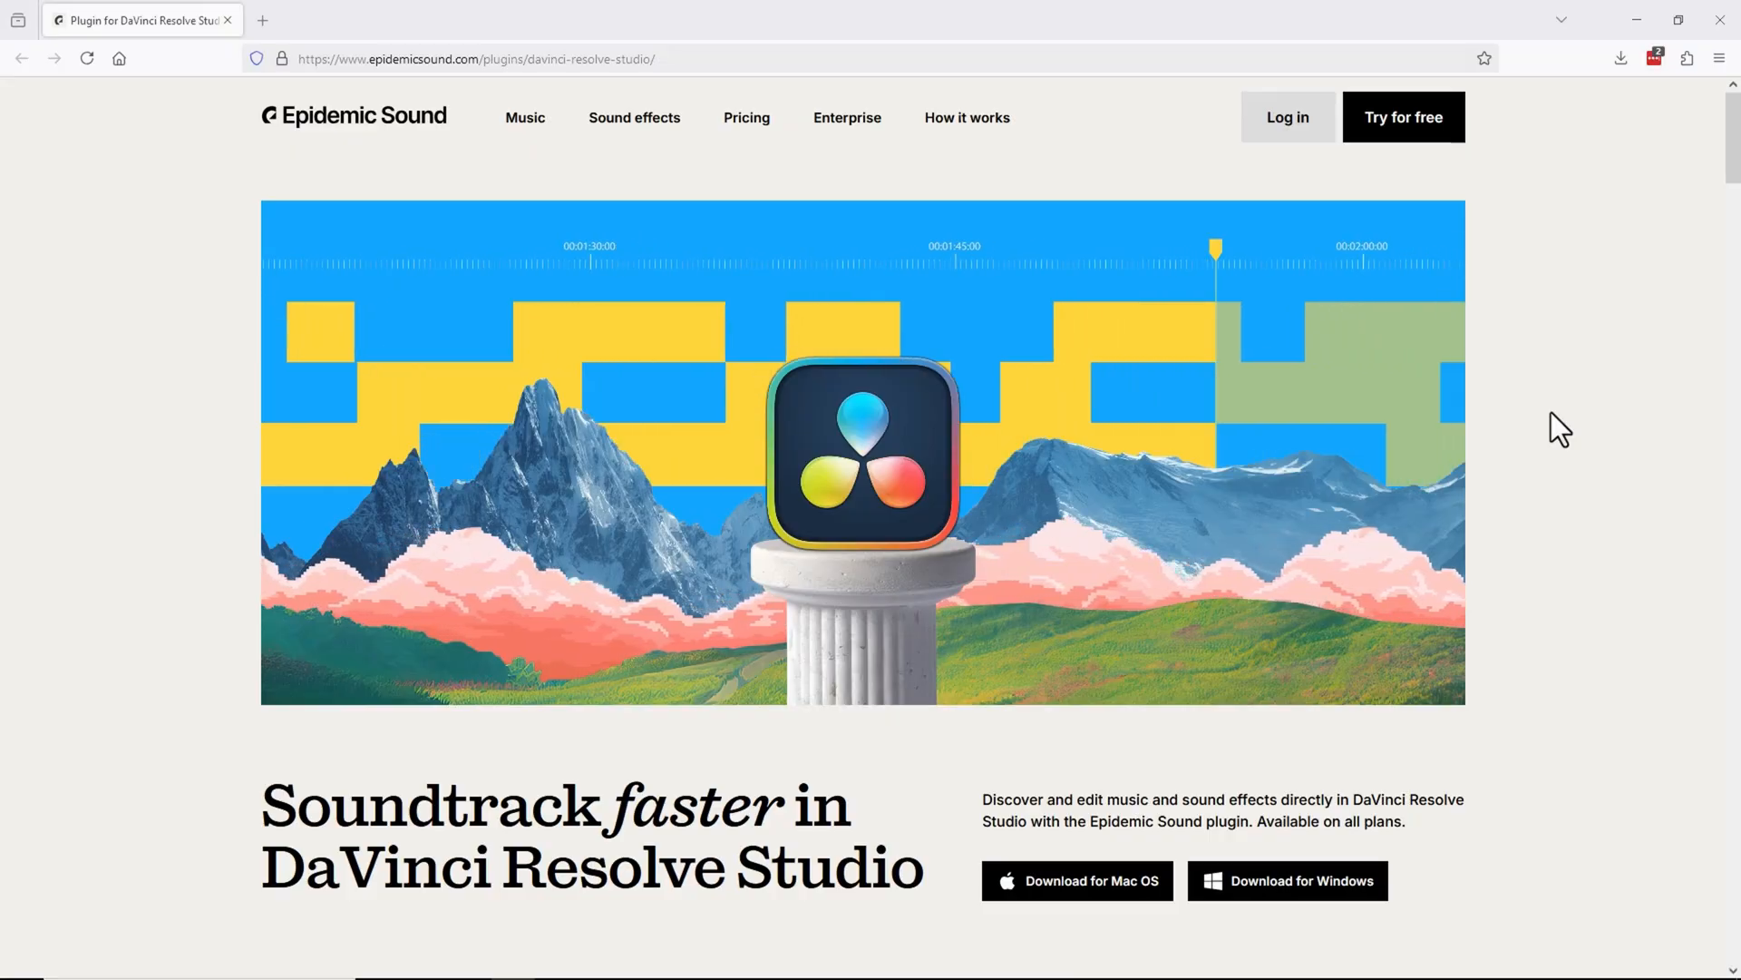
pyautogui.scroll(-3)
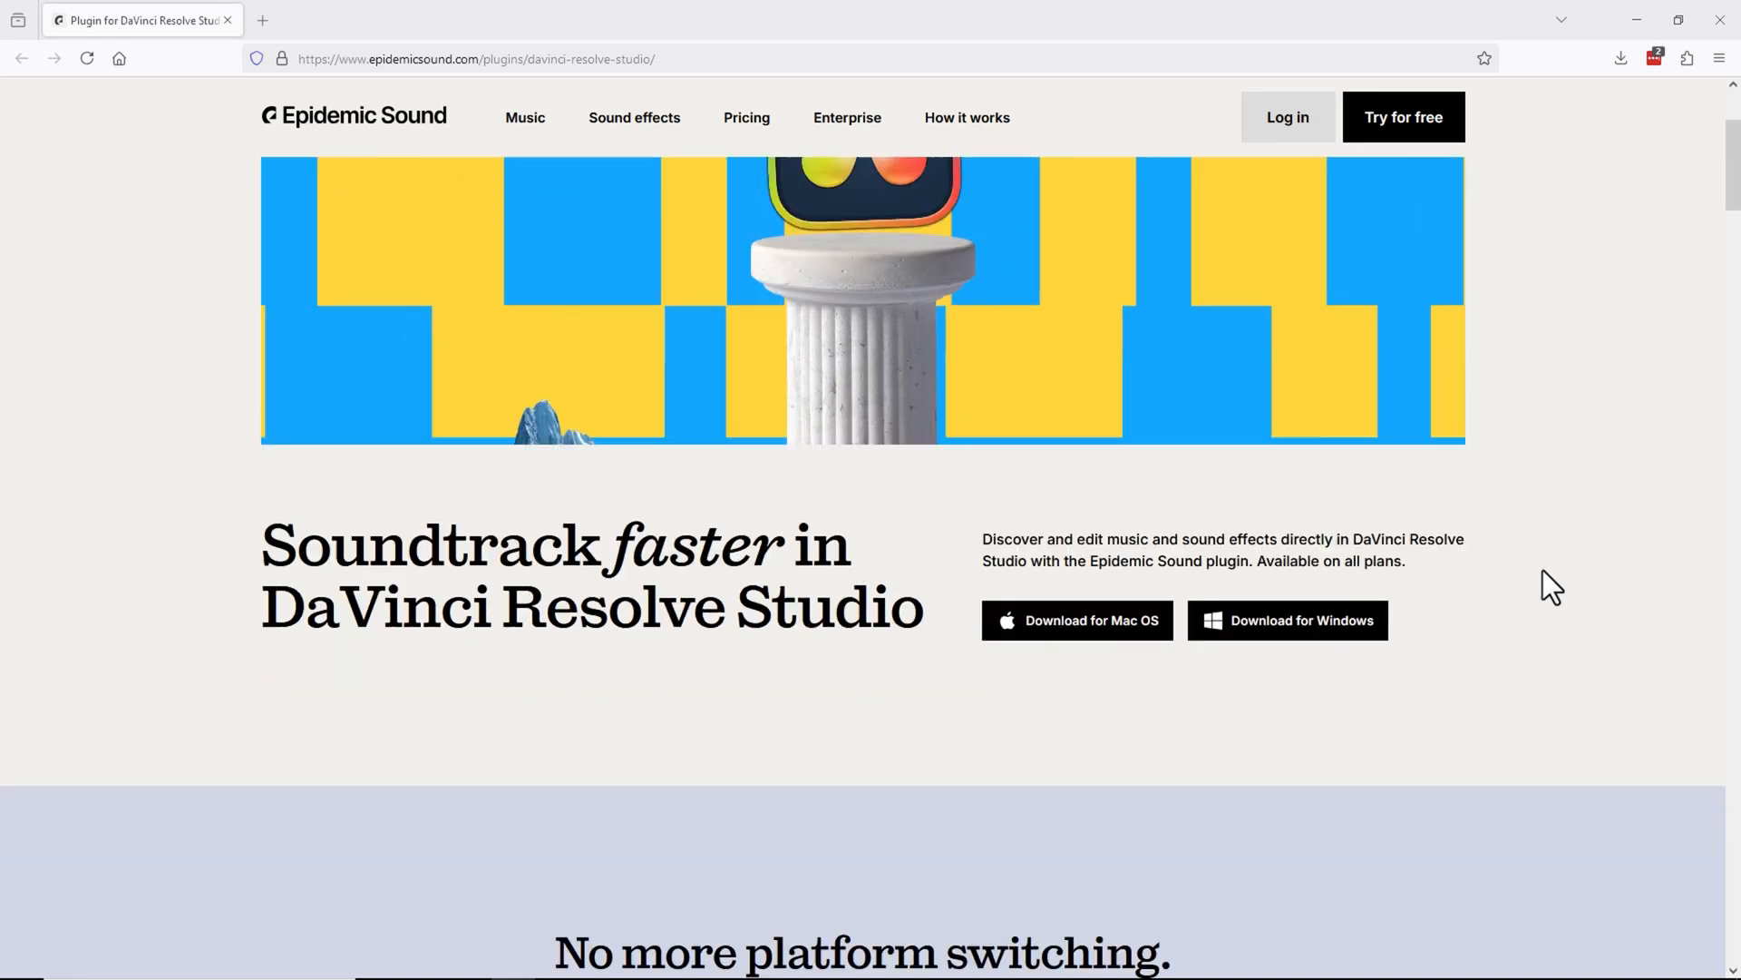
pyautogui.scroll(-3)
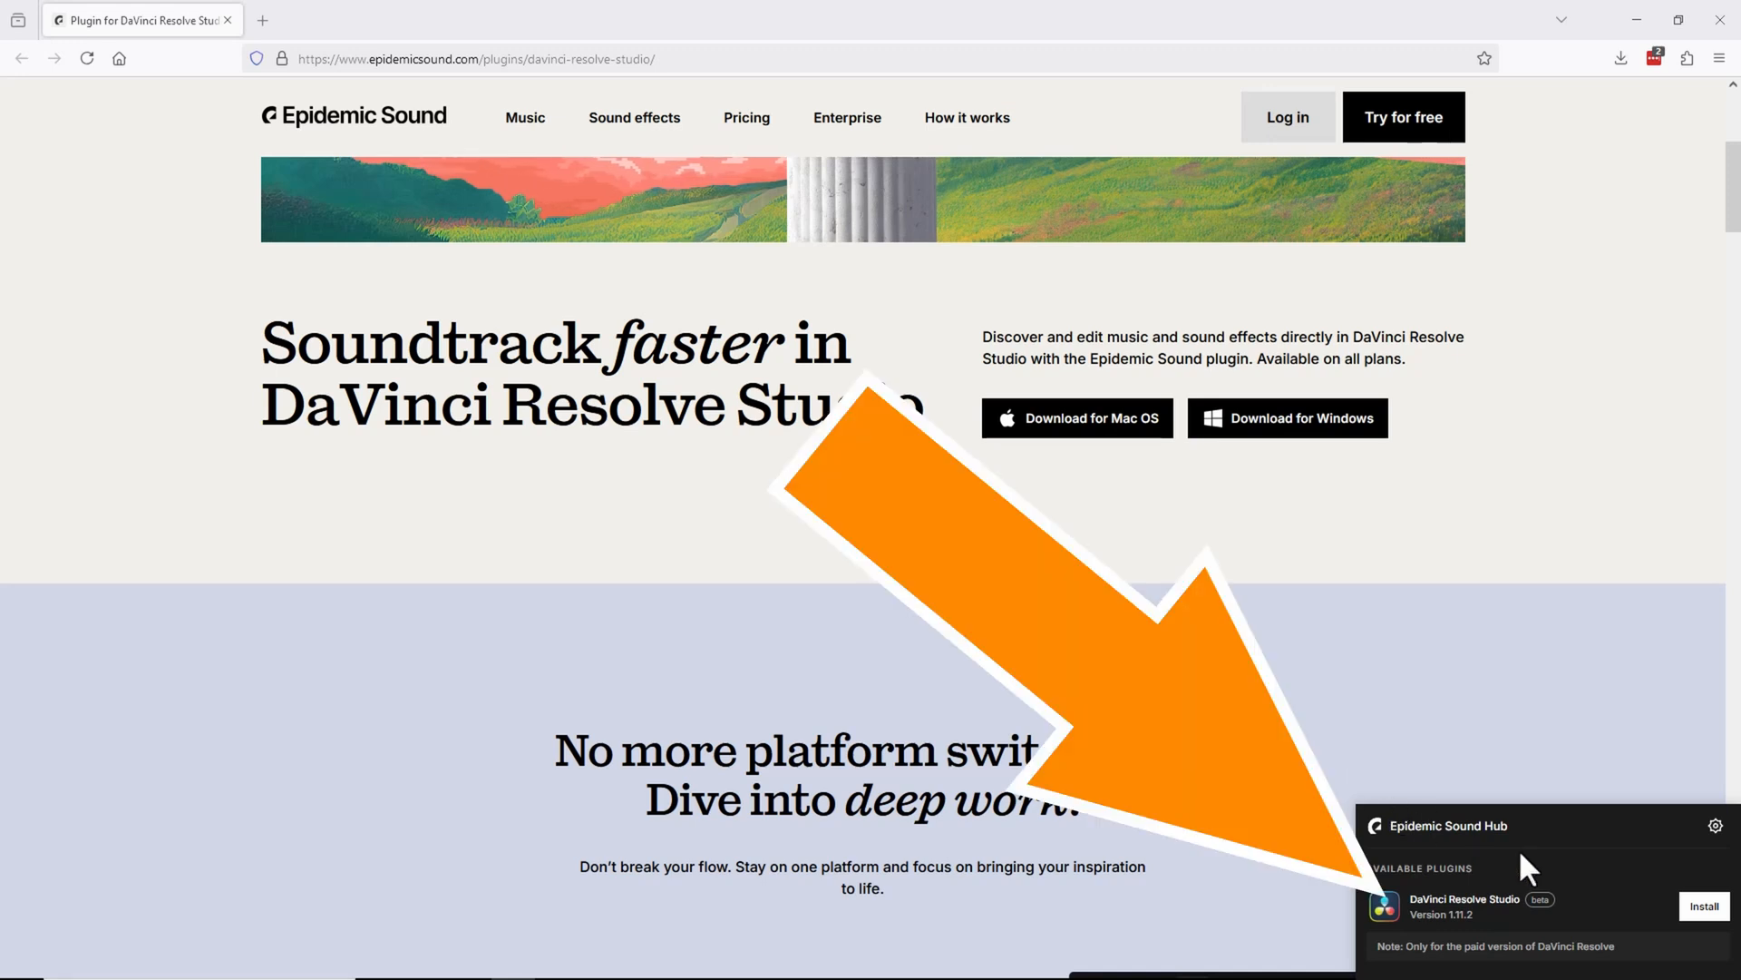
pyautogui.moveTo(1589, 867)
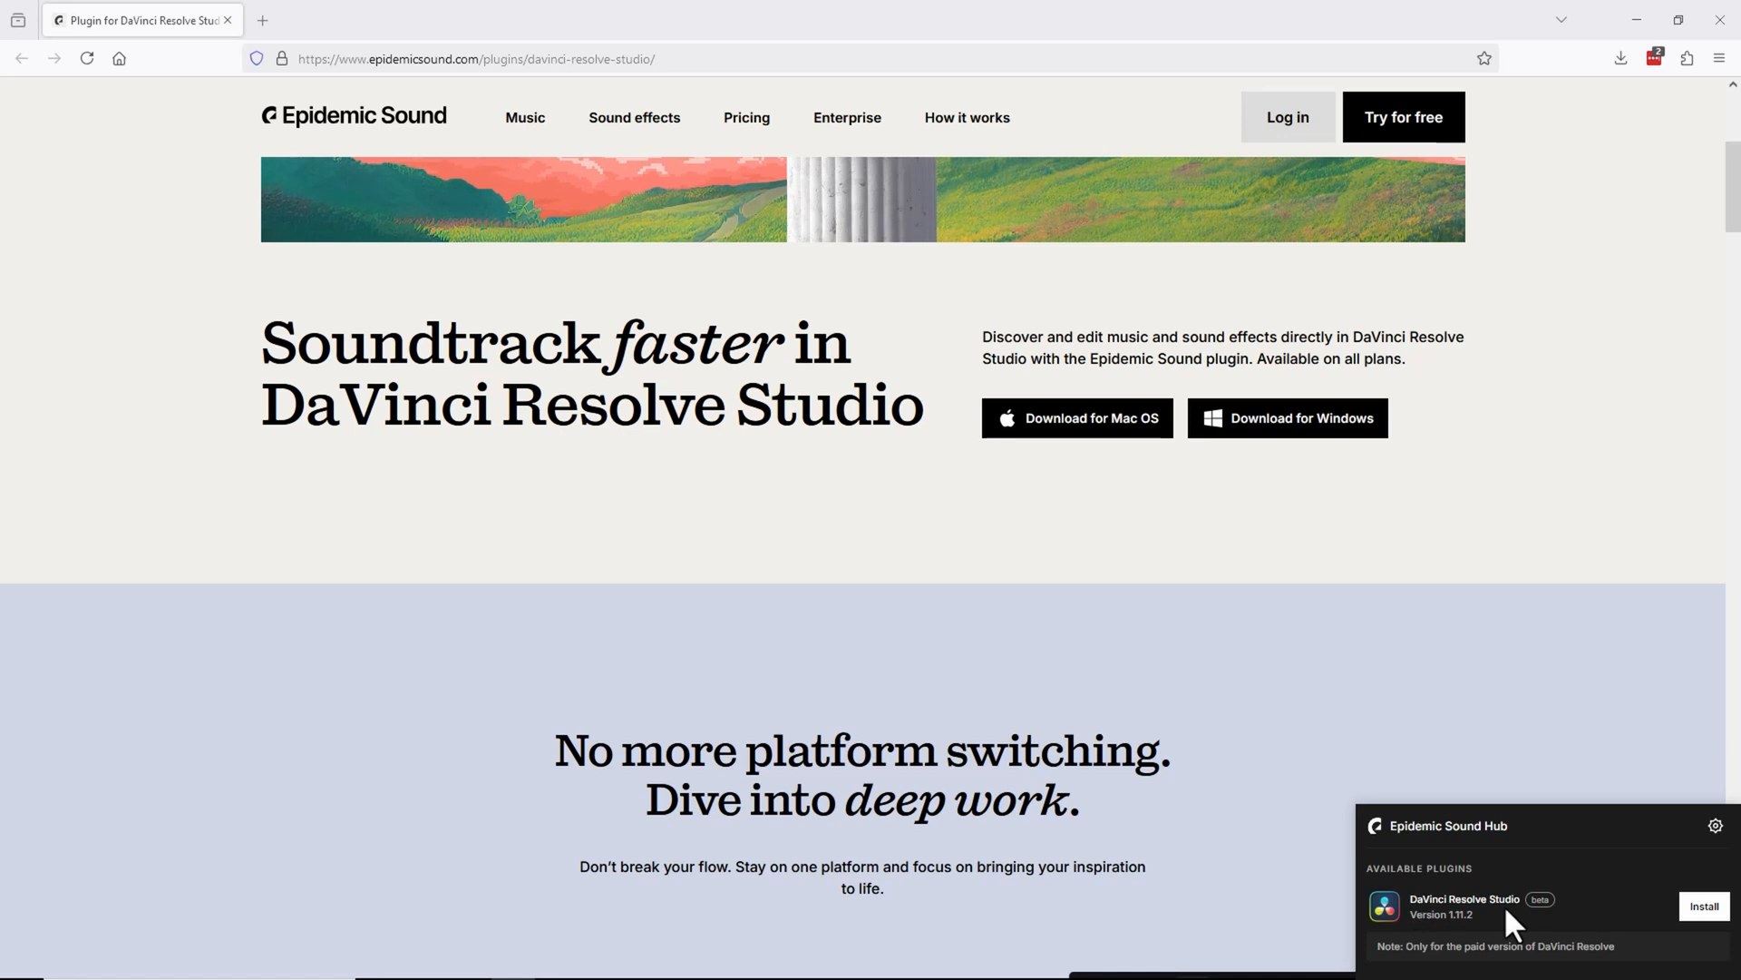
pyautogui.moveTo(1654, 922)
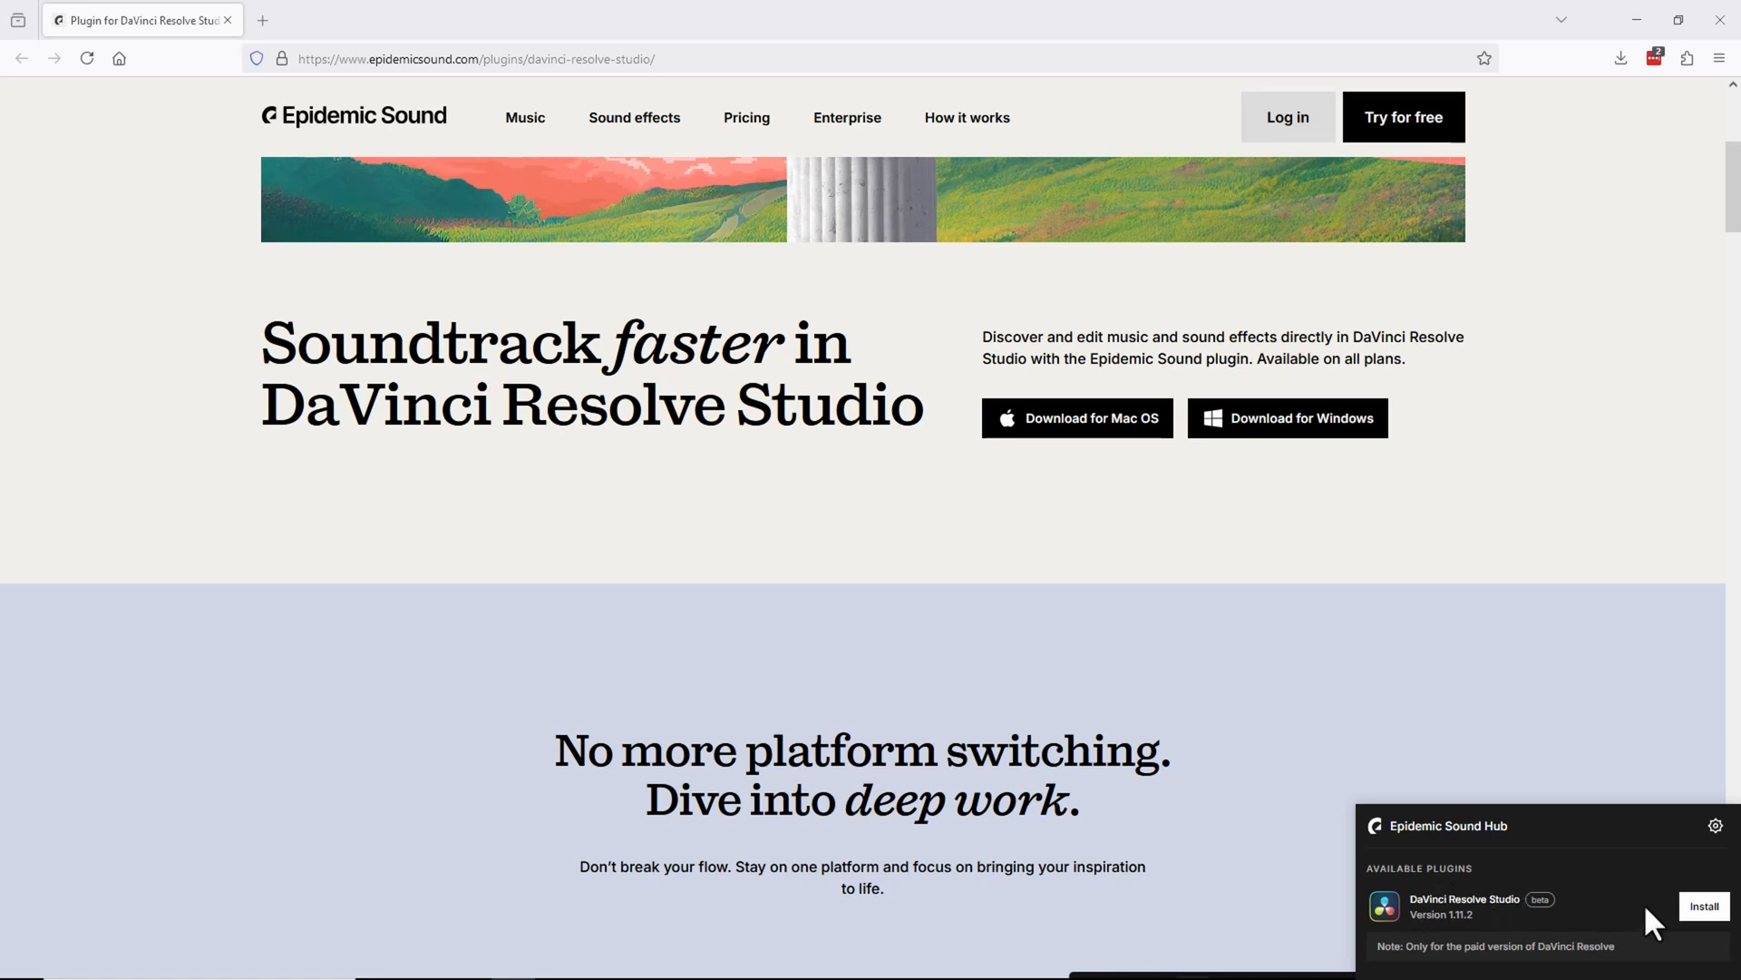